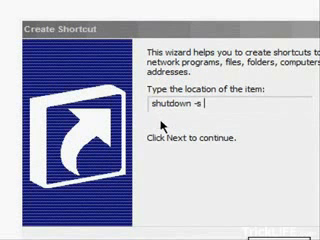
Step: Enter the shortcut location shutdown -s -t 1000 -c "This is a fake virus"
text(-t)
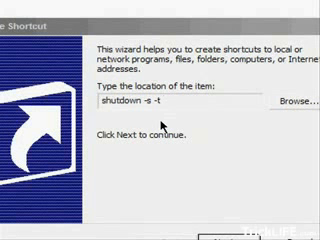
text(1000)
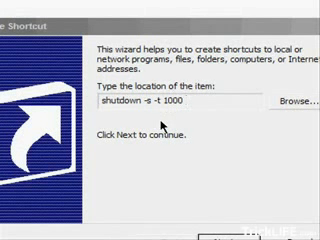
text(-)
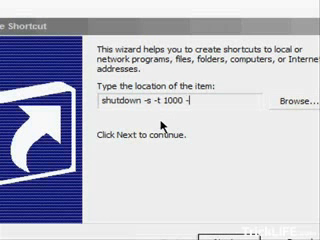
text(c ")
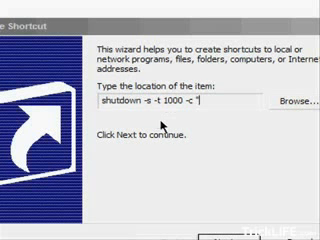
text(This is a fake)
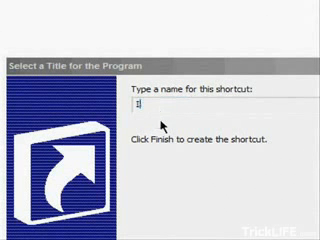
Step: Name the new shortcut 'Internet Explorer' and finish the wizard
text(Internet Explore)
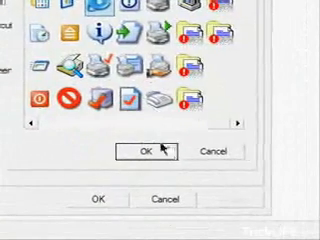
Step: Confirm the chosen icon and apply it to the shortcut
click(144, 150)
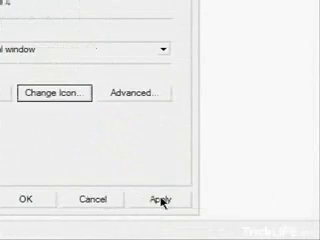
click(160, 175)
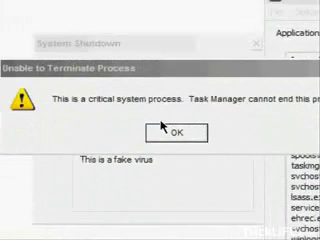
Step: Dismiss Task Manager's cannot-terminate warning and open the Start menu
click(178, 131)
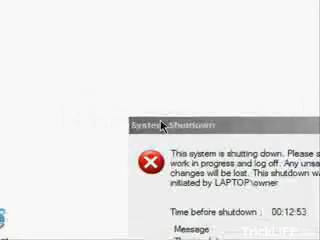
click(20, 232)
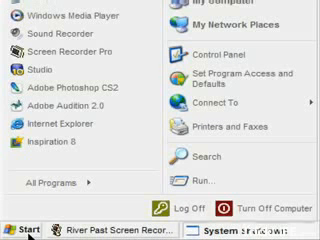